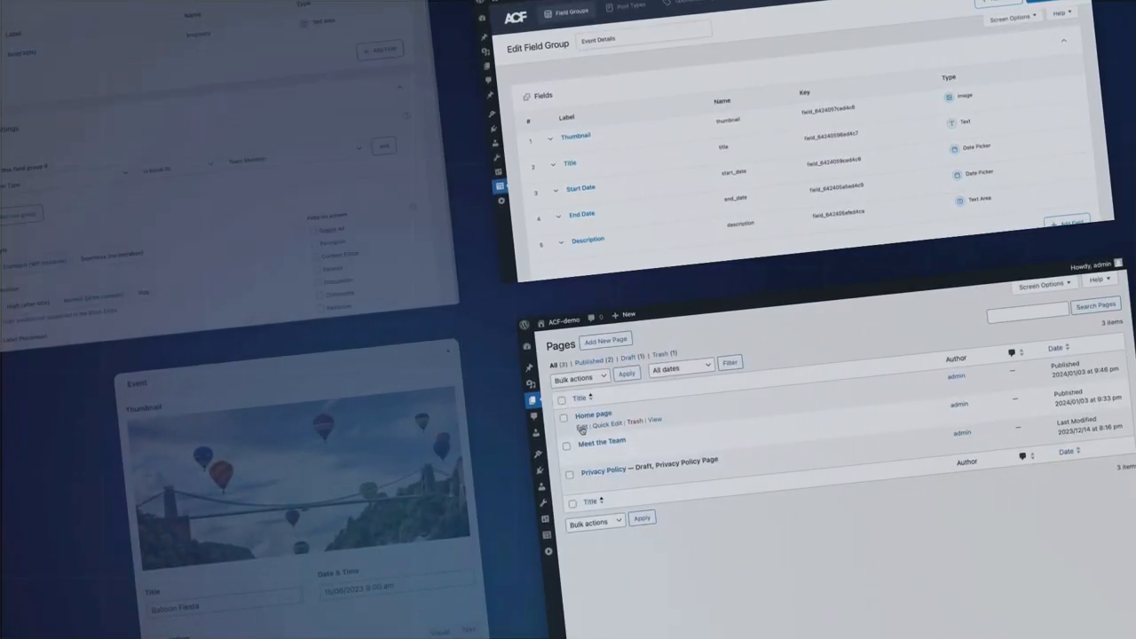
Edit the Home page and list the flexible content section layouts via Add New Section
left_click(593, 416)
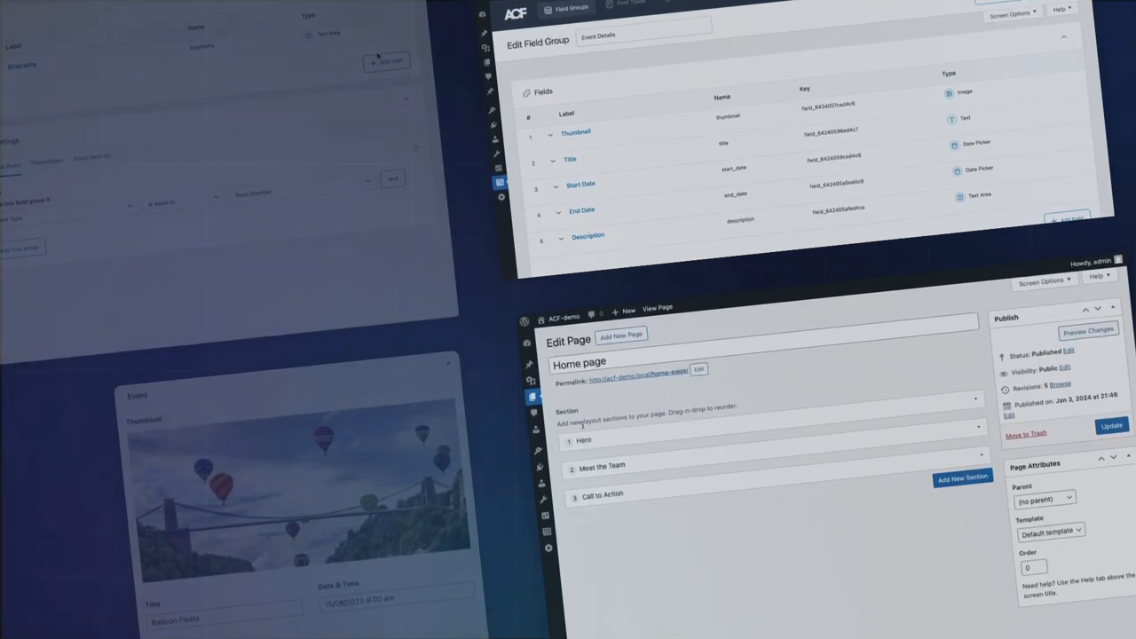
left_click(962, 477)
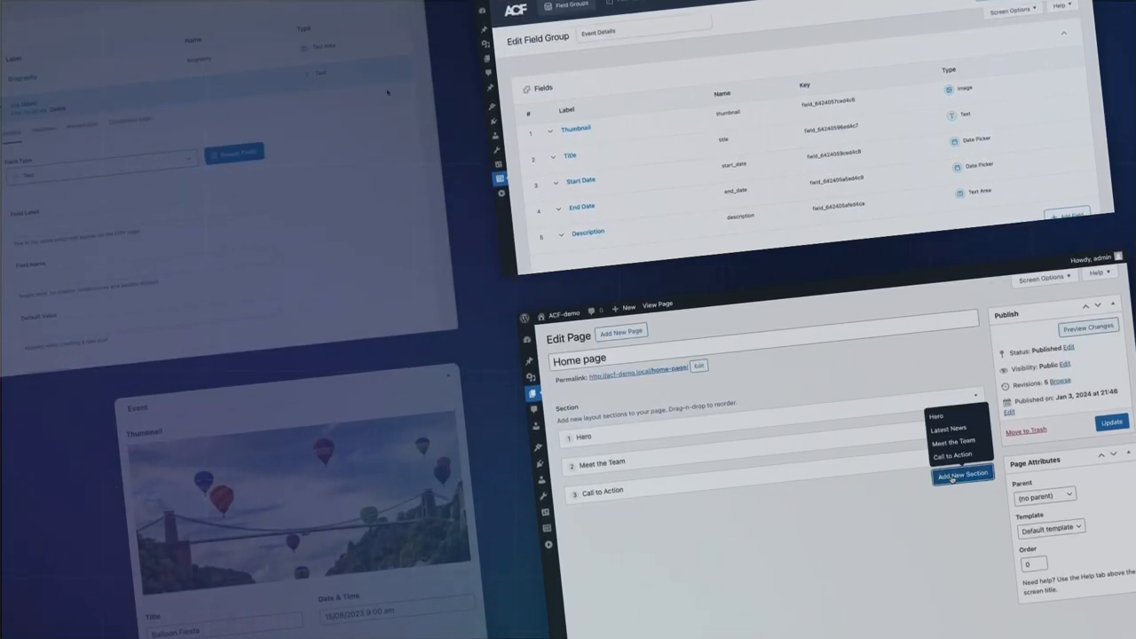
left_click(948, 428)
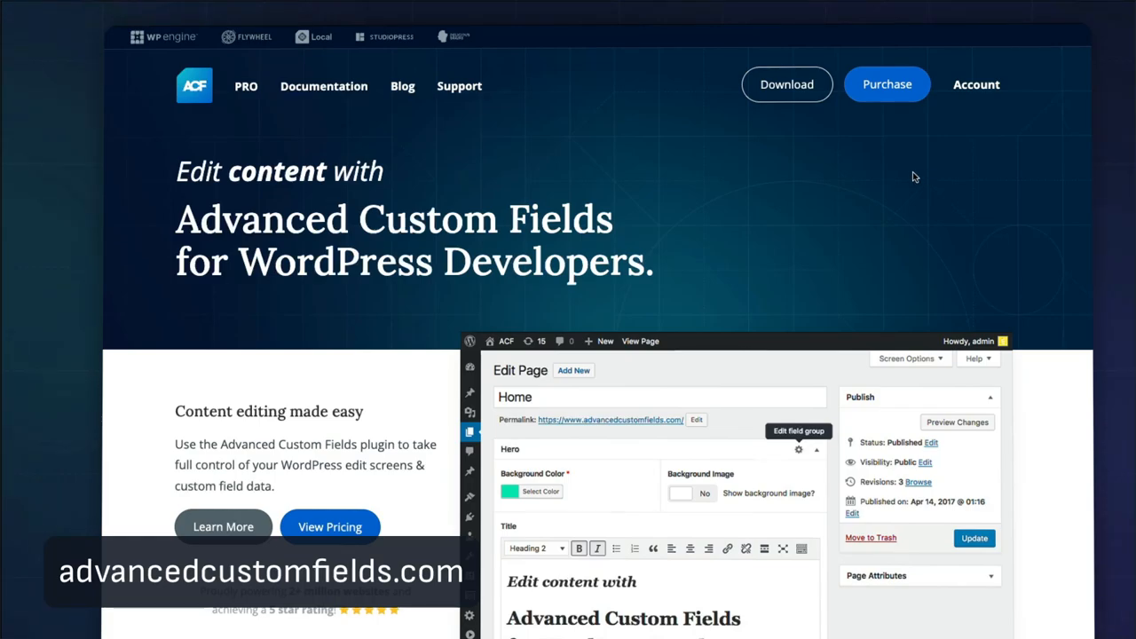
mouse_move(786, 86)
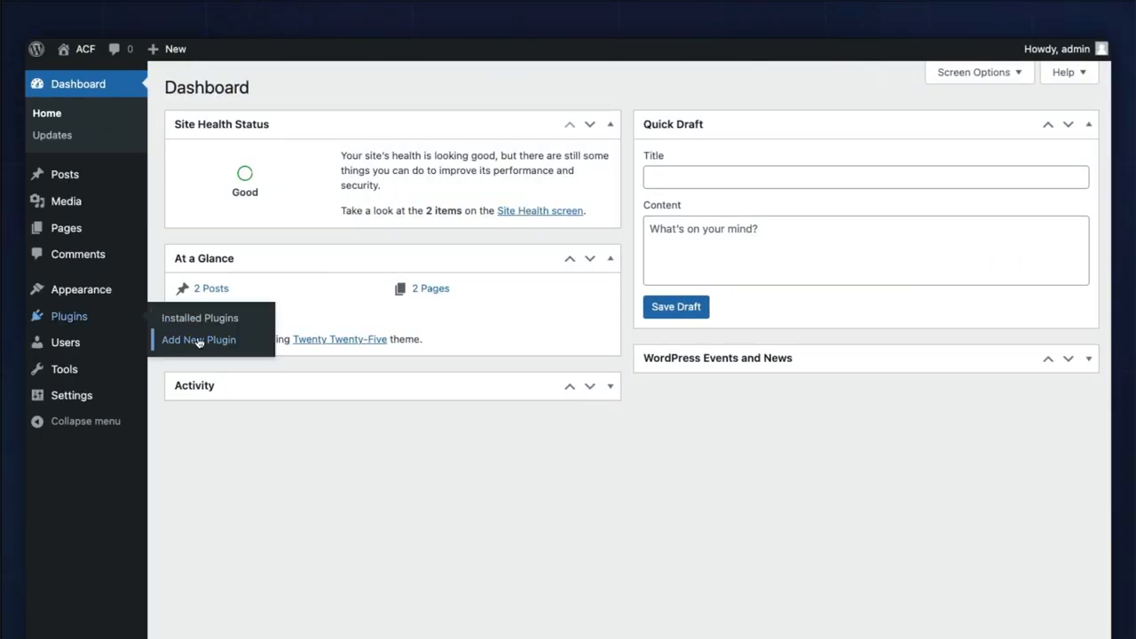
Upload advanced-custom-fields.zip in Add New Plugin, install it and activate it
left_click(199, 339)
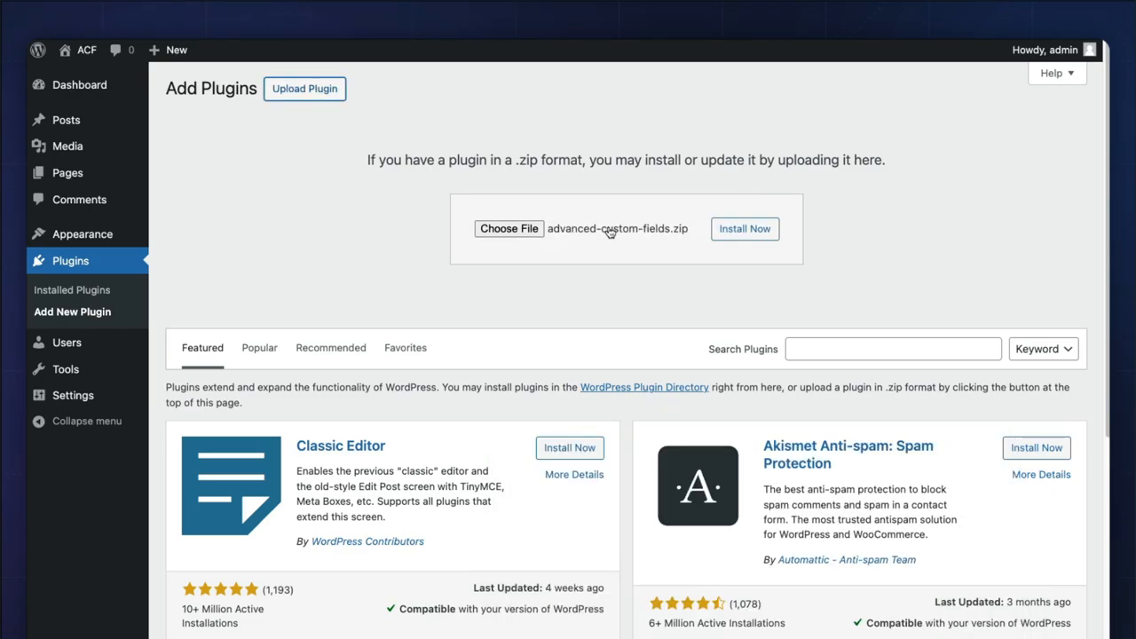
left_click(745, 227)
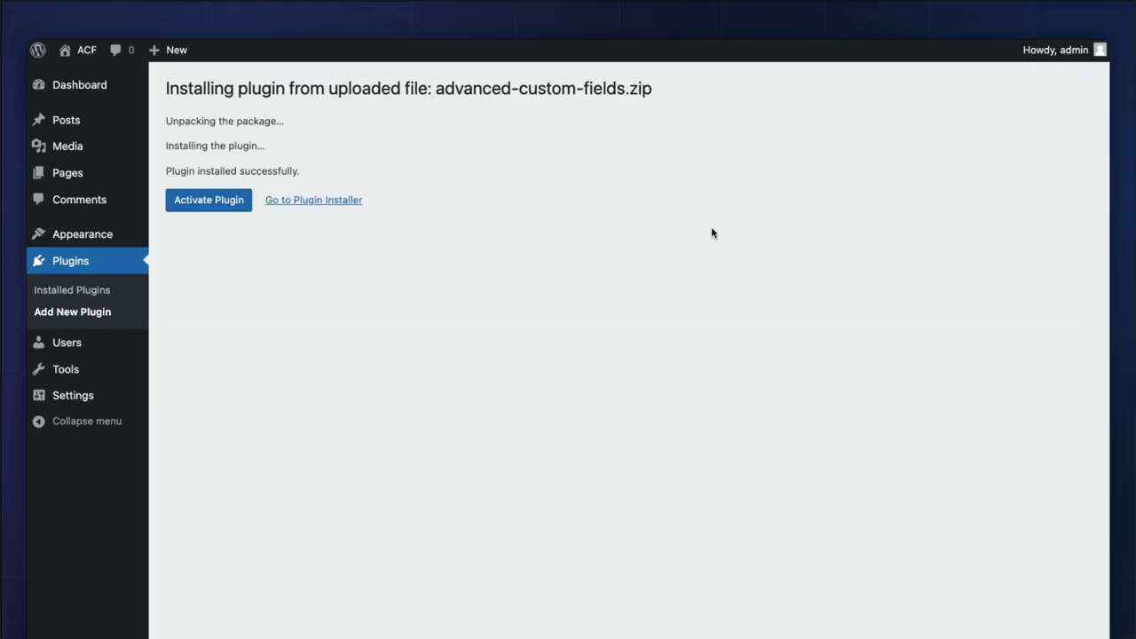
left_click(210, 199)
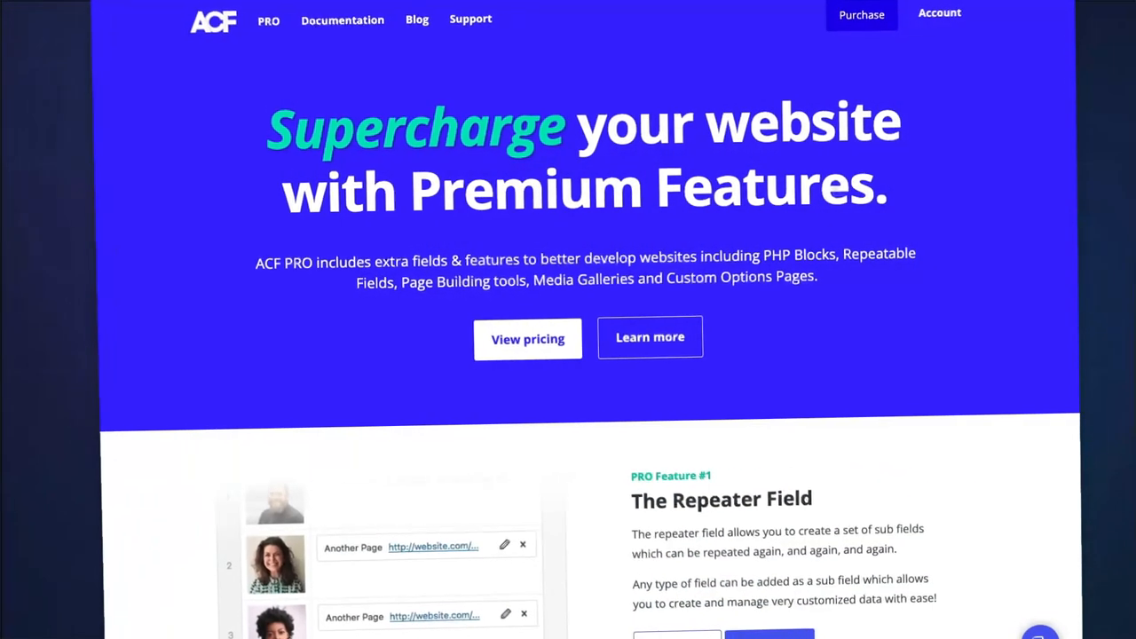
Scroll the advancedcustomfields.com/pro/ page through its features down to the Pricing tiers
scroll("down", 3)
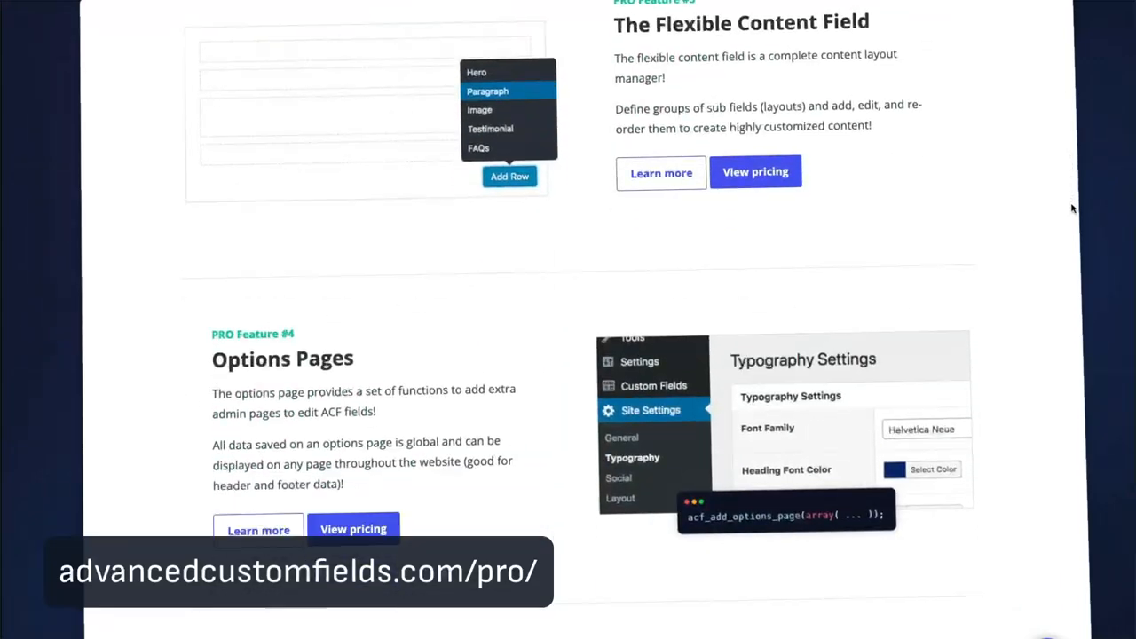
scroll("down", 3)
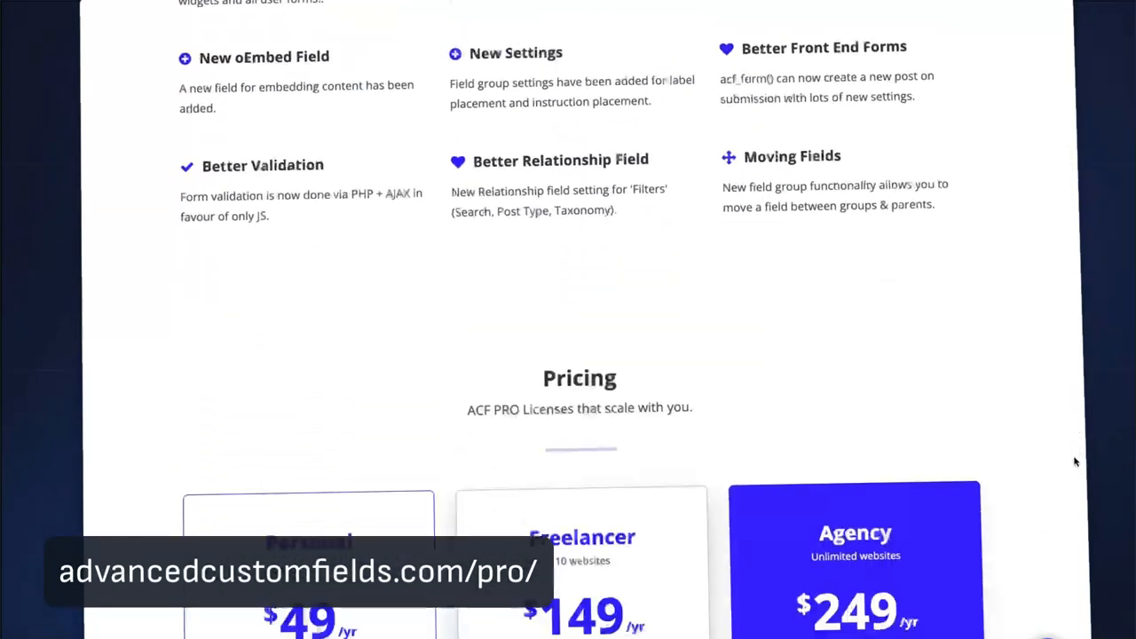
scroll("down", 3)
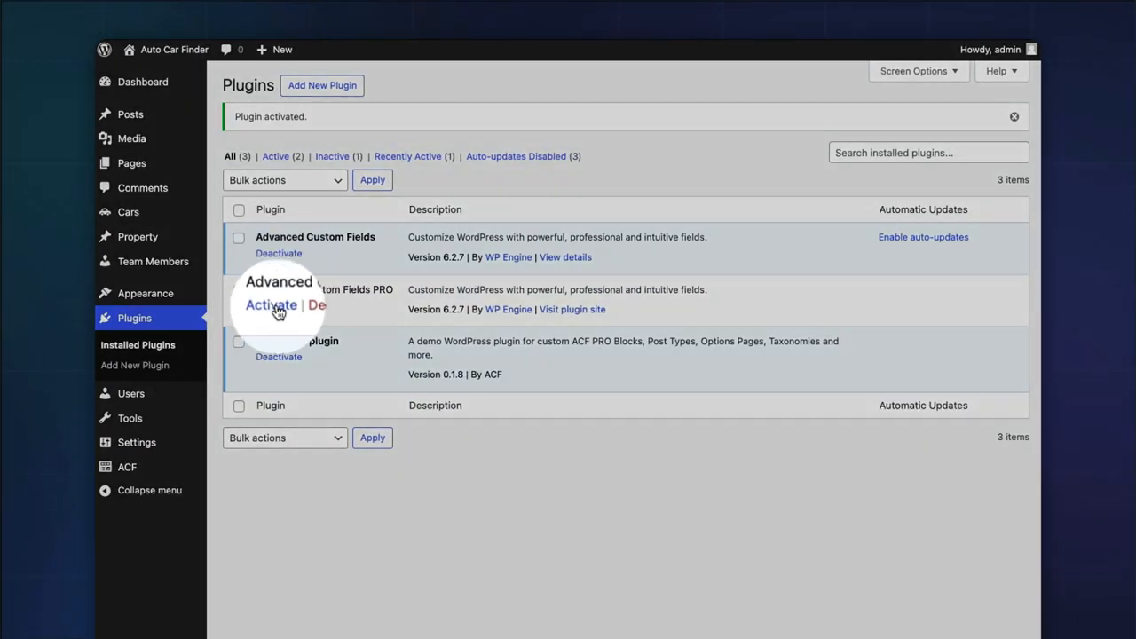
Activate ACF PRO in Plugins, then delete the free Advanced Custom Fields plugin and confirm
left_click(271, 305)
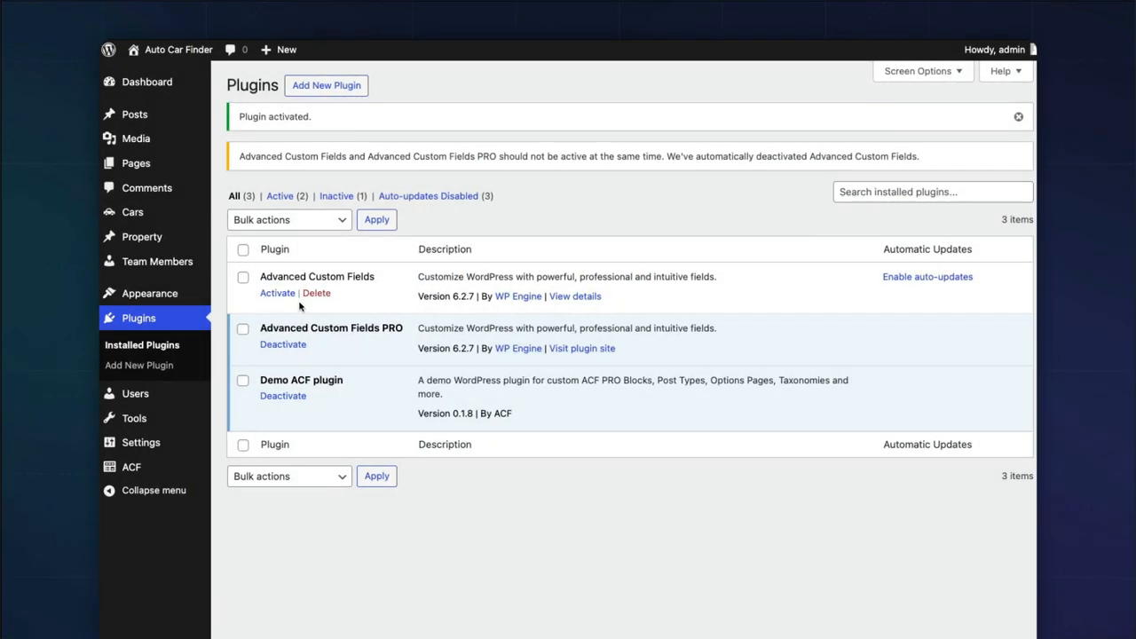
left_click(316, 293)
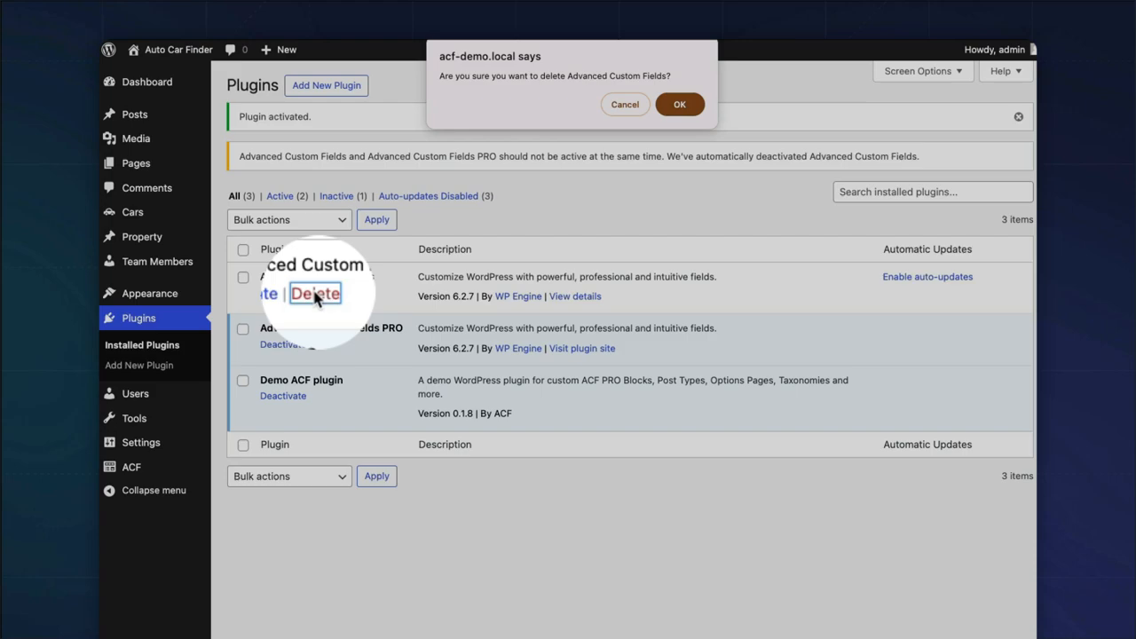
left_click(680, 102)
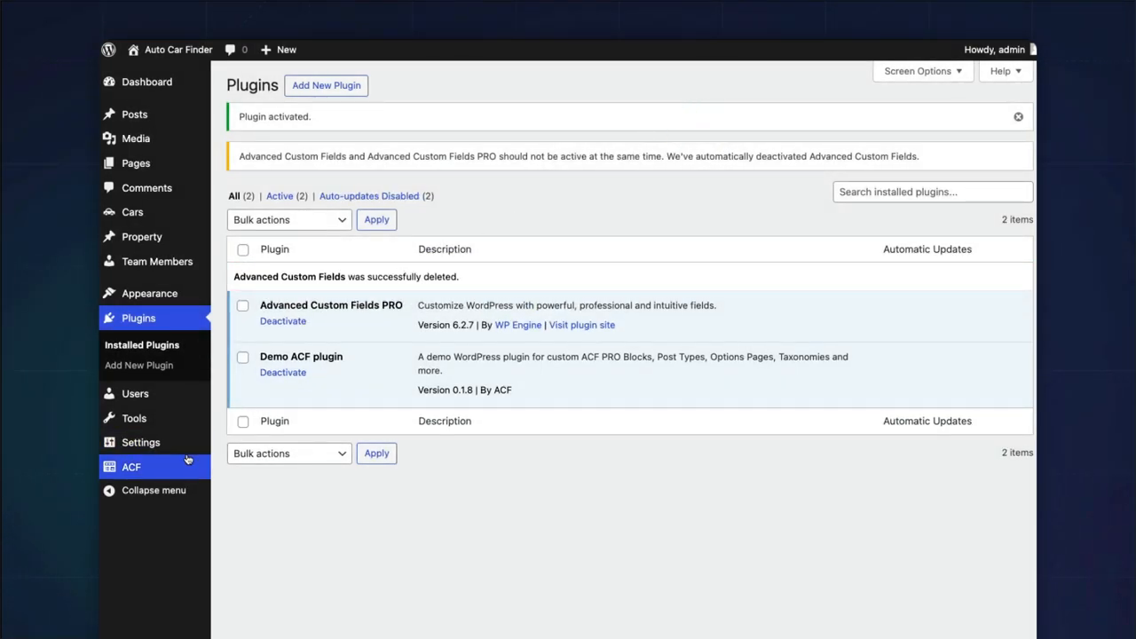
left_click(131, 466)
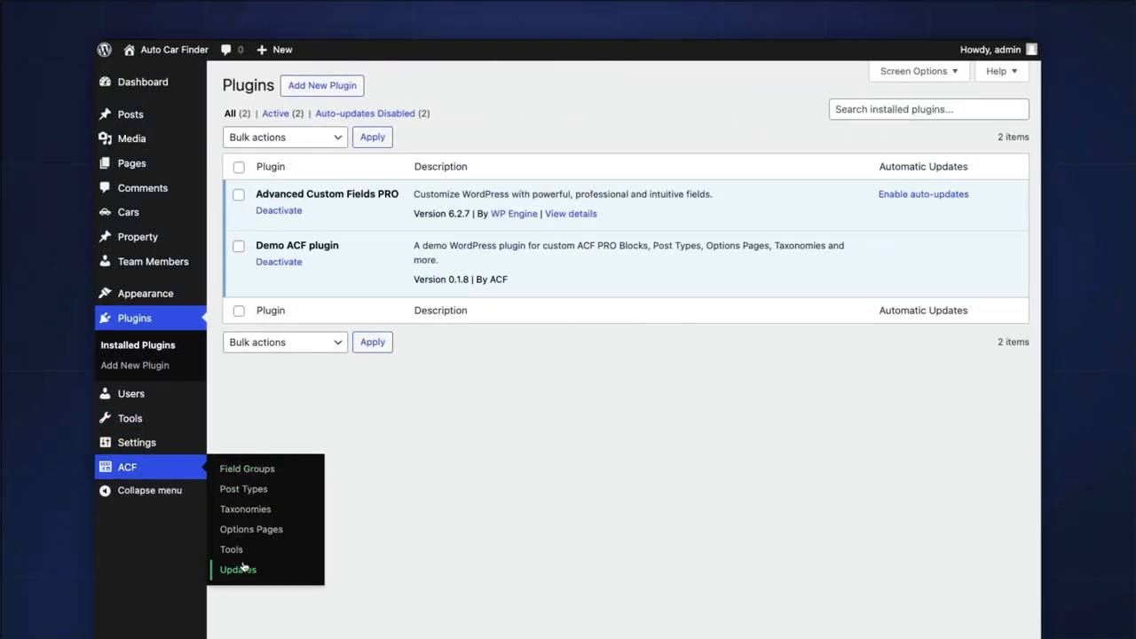
In ACF > Updates, submit the pasted licence key with Activate License
left_click(238, 568)
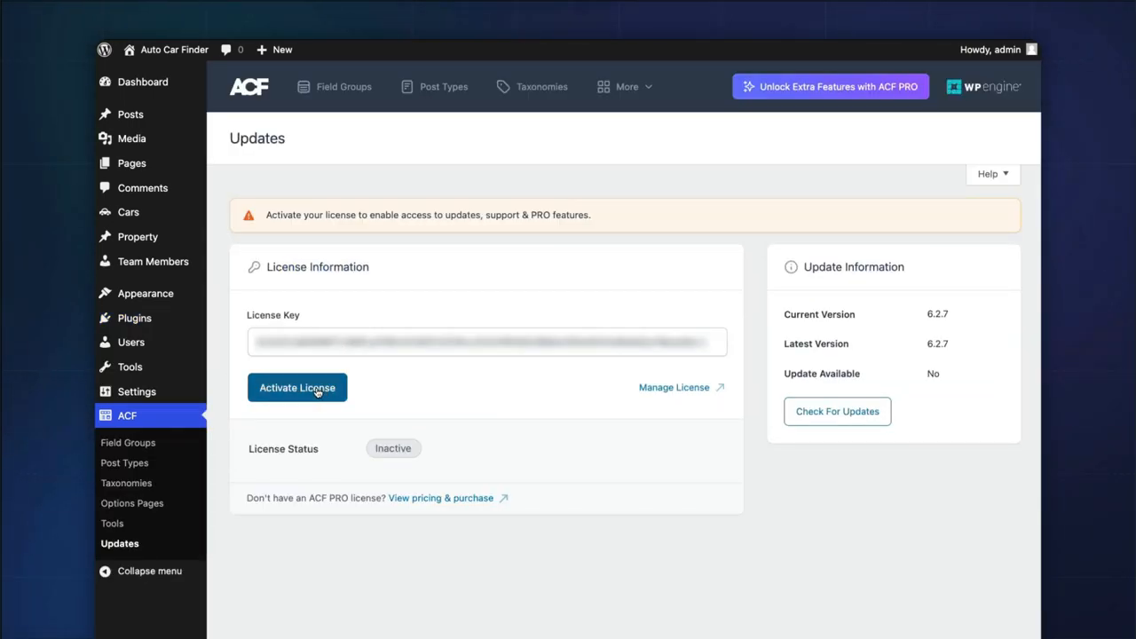
left_click(296, 387)
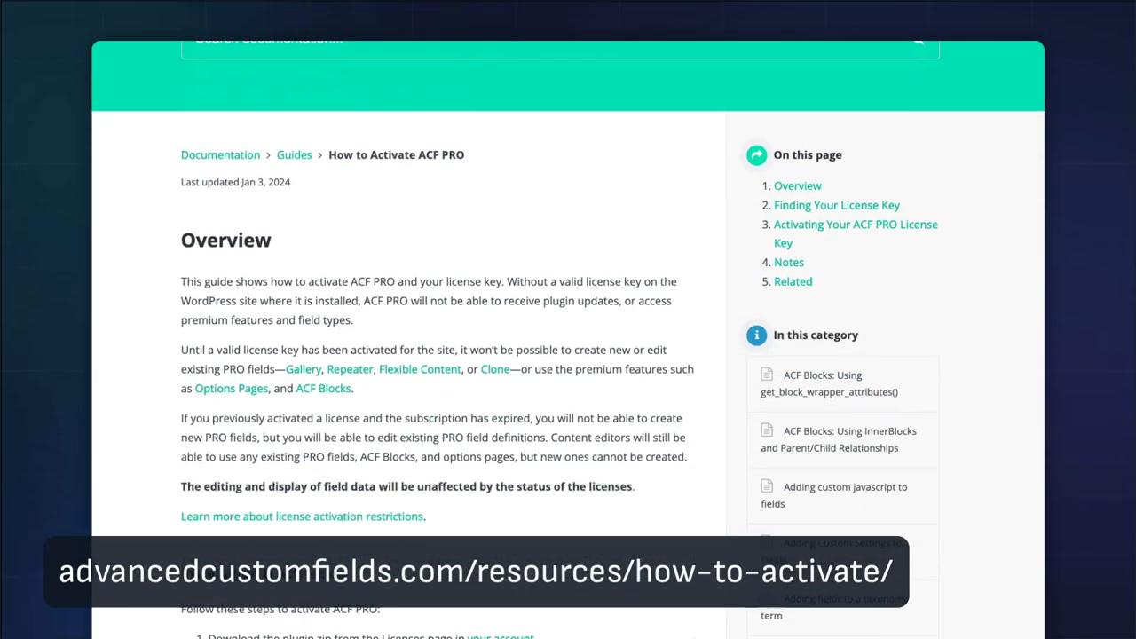
Scroll through the 'How to Activate ACF PRO' documentation guide
scroll("down", 3)
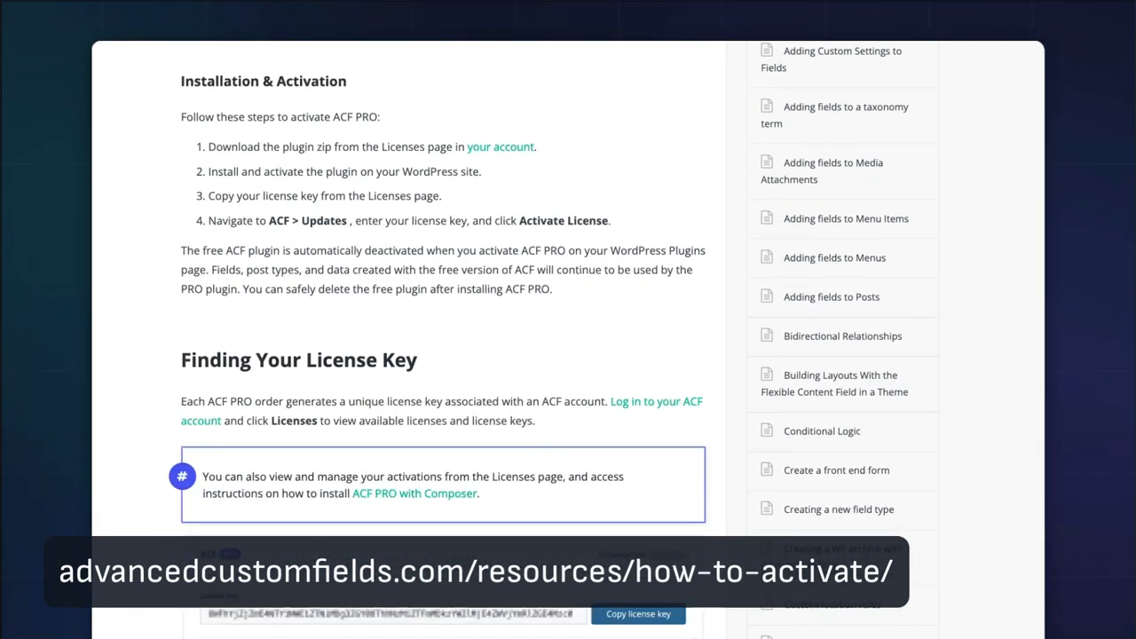
scroll("down", 3)
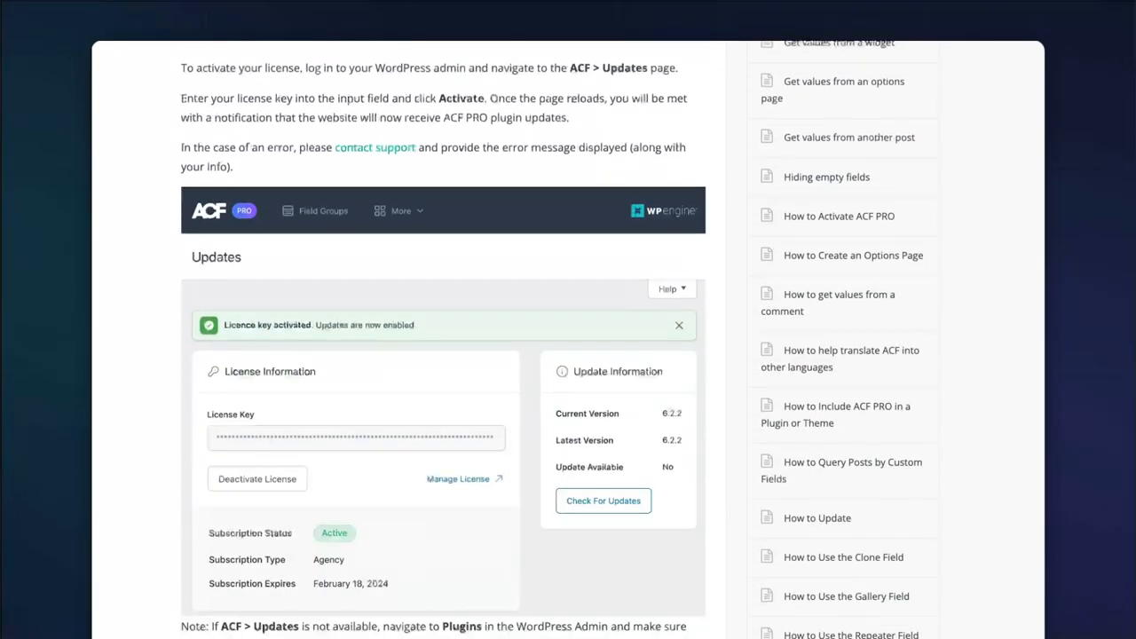
scroll("down", 3)
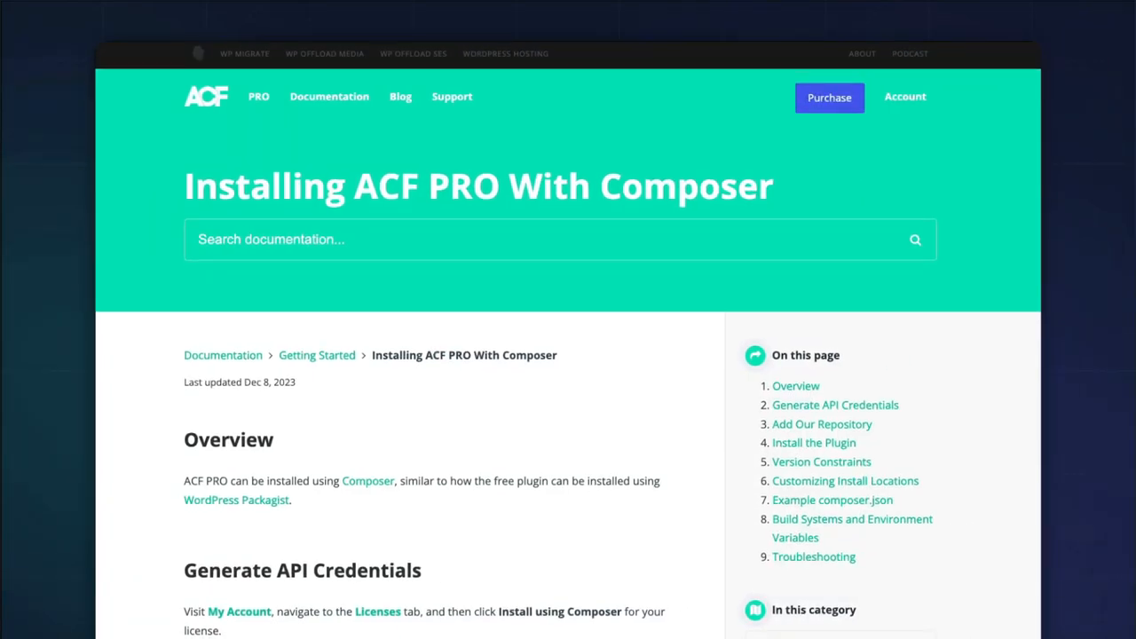
scroll("down", 3)
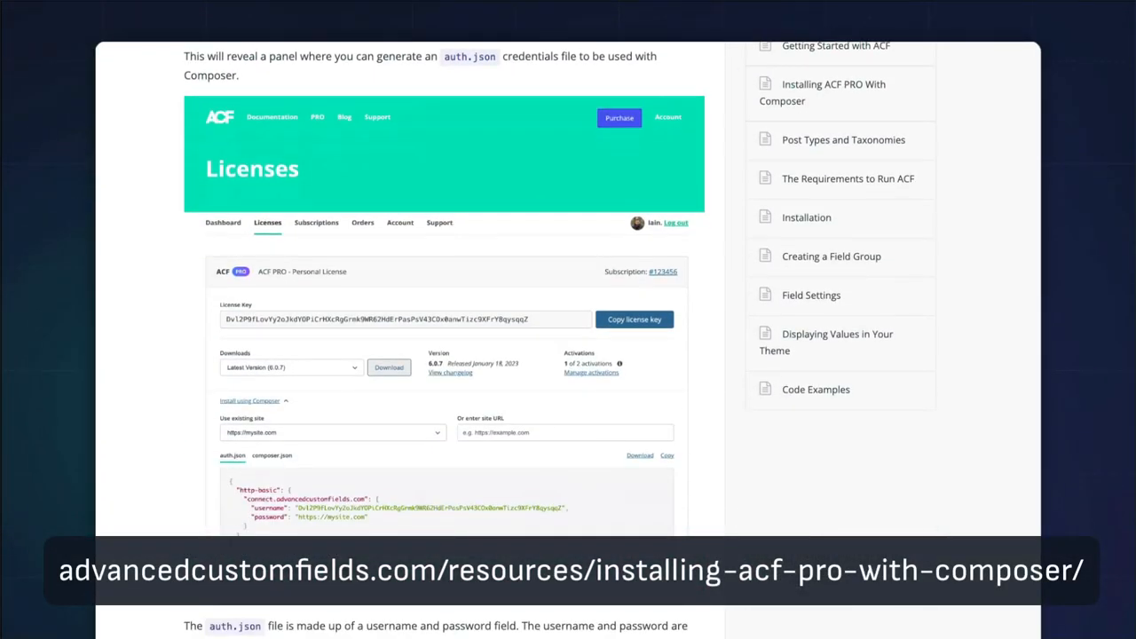
Scroll through the 'Installing ACF PRO With Composer' guide and move on to the ACF homepage
scroll("down", 3)
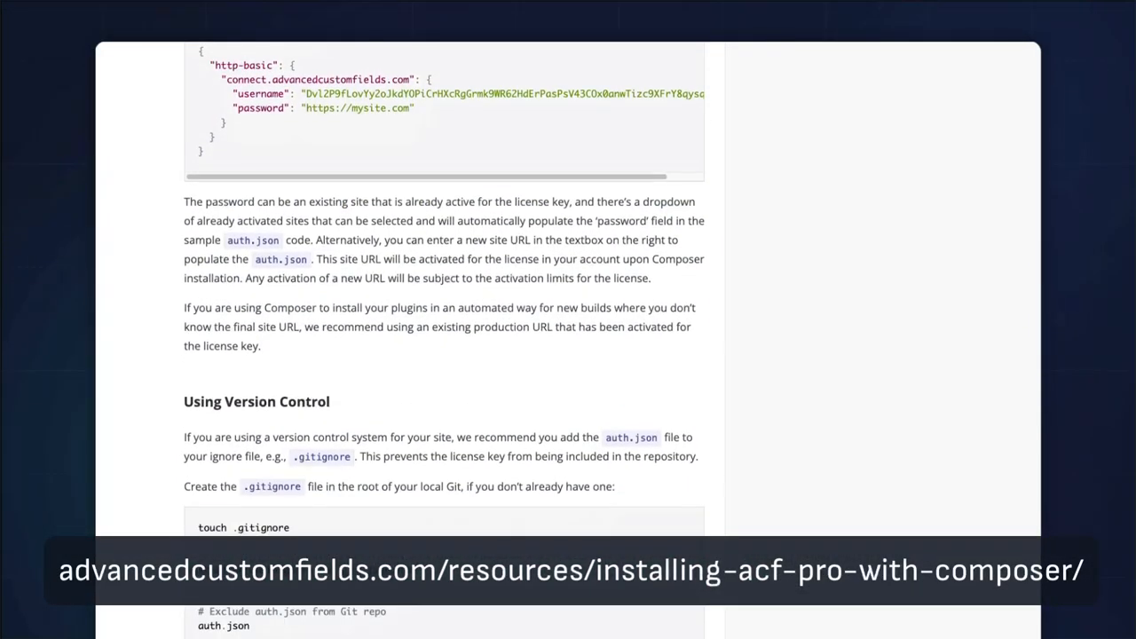
scroll("down", 3)
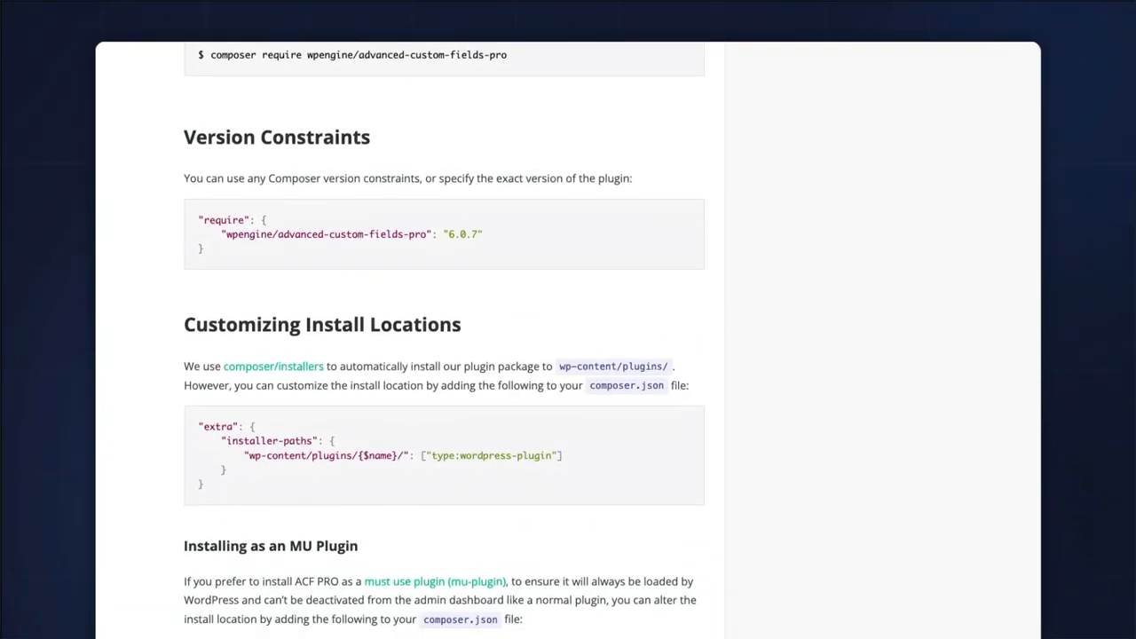
scroll("down", 3)
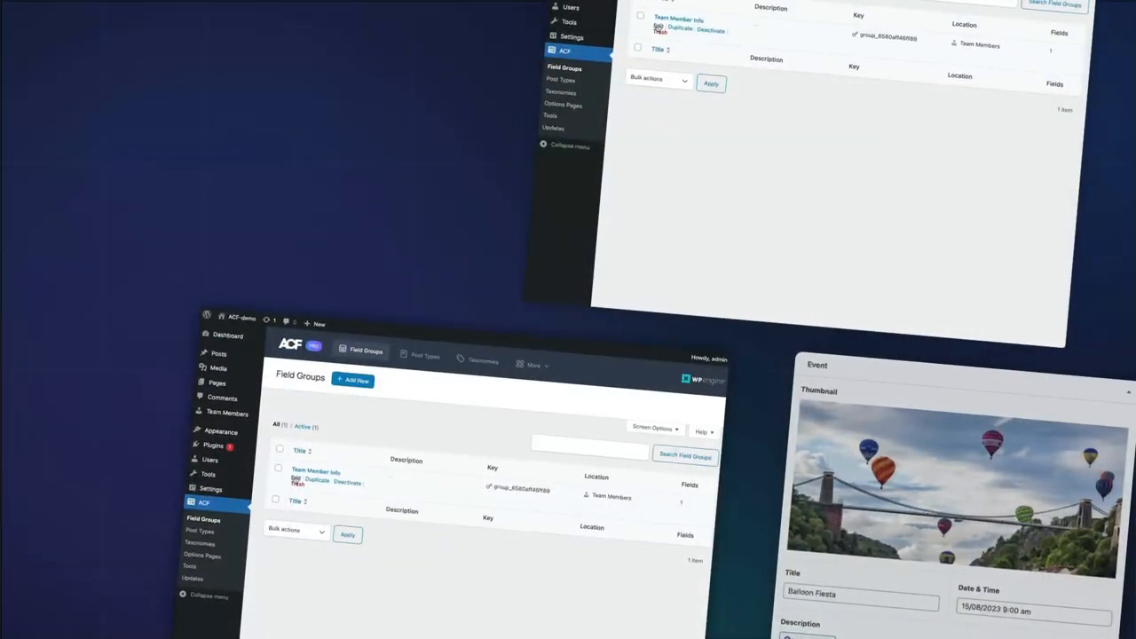
left_click(316, 472)
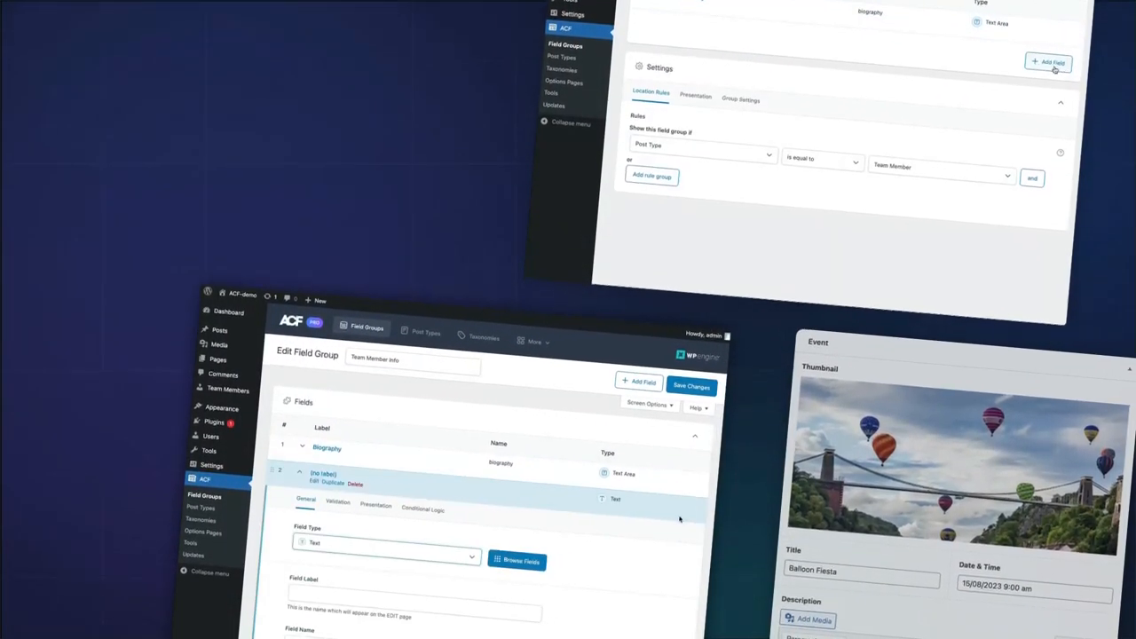
left_click(517, 561)
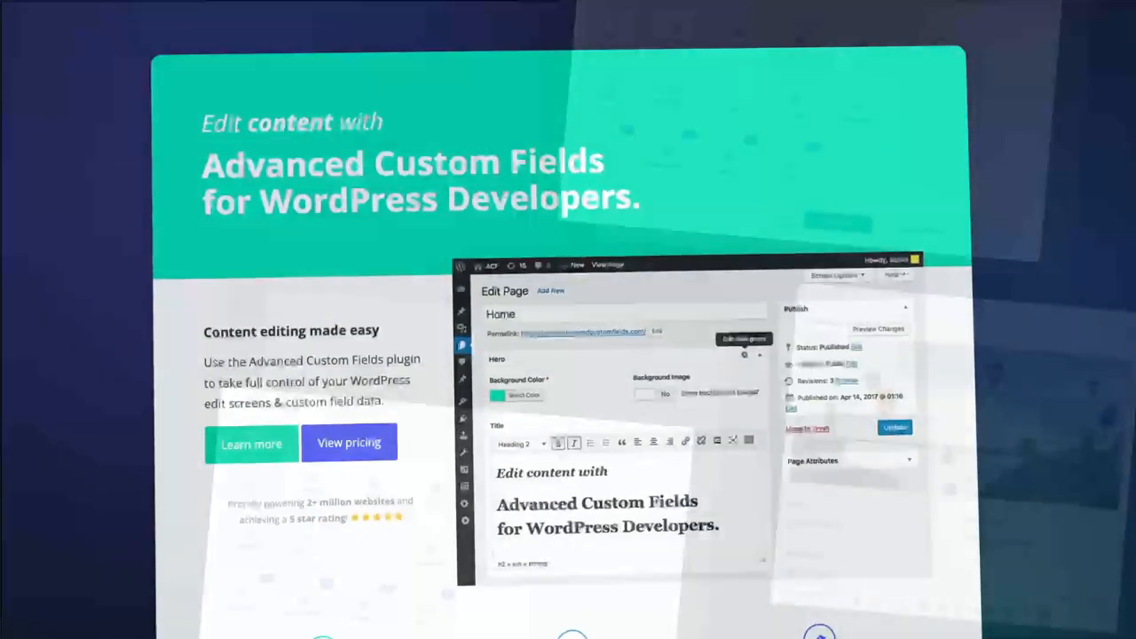
Scroll the ACF homepage through features, field types, support and get-started, then back up
scroll("down", 3)
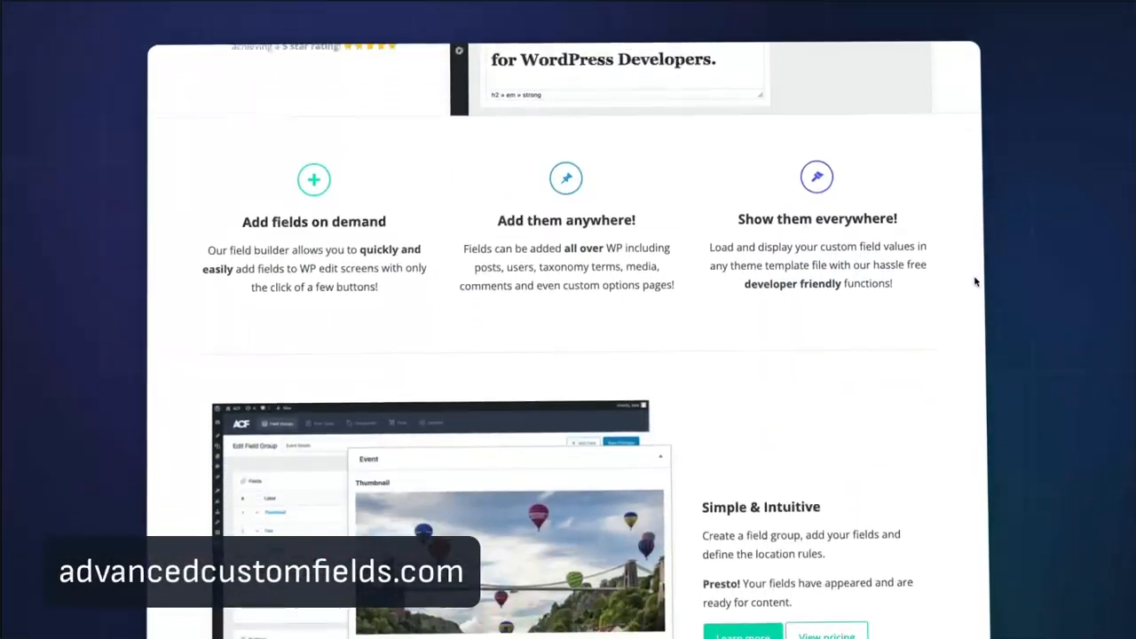
scroll("down", 3)
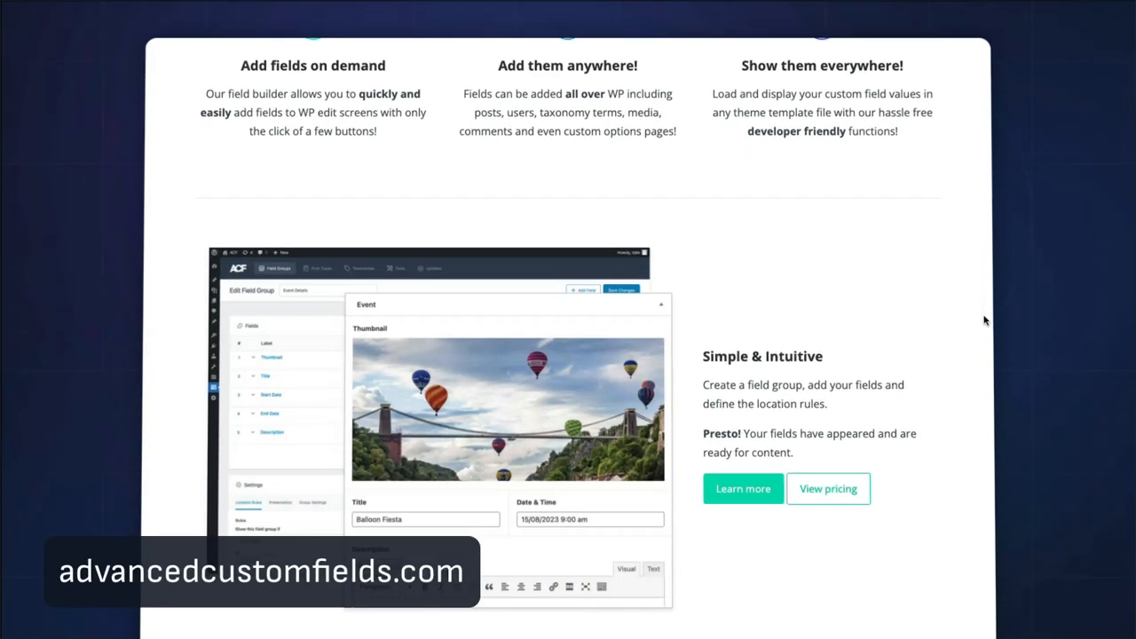
scroll("down", 3)
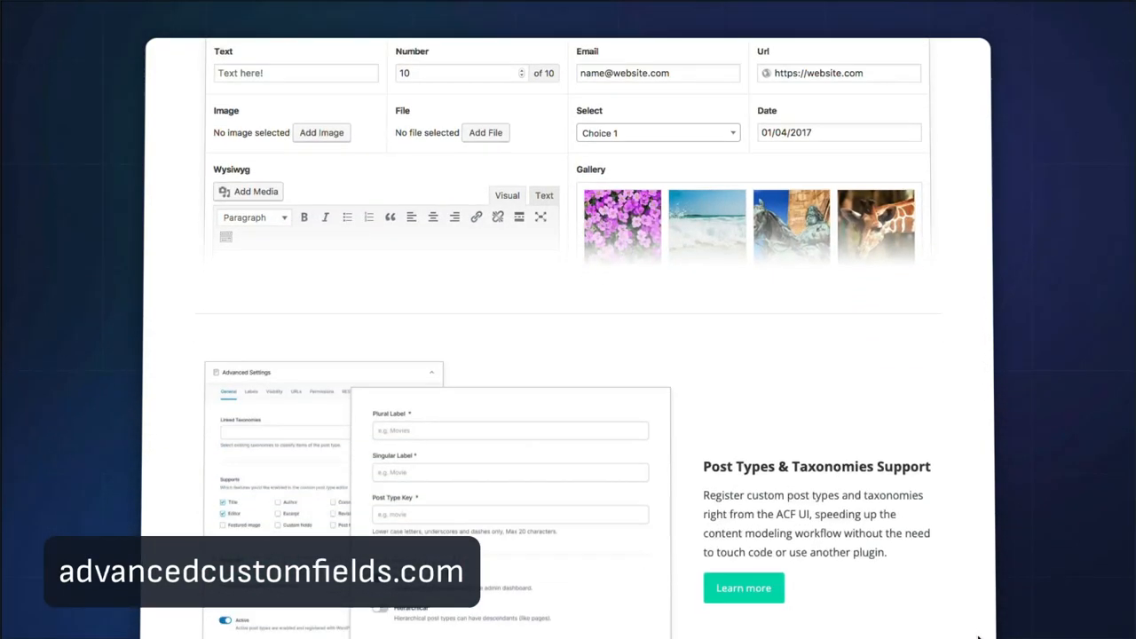
scroll("down", 3)
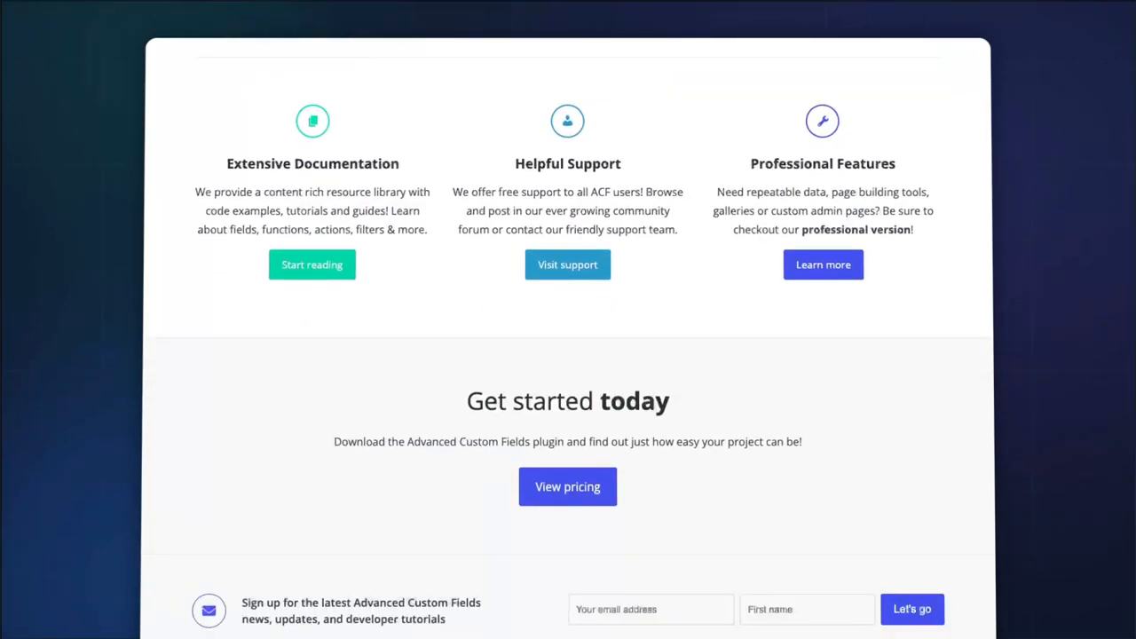
scroll("up", 3)
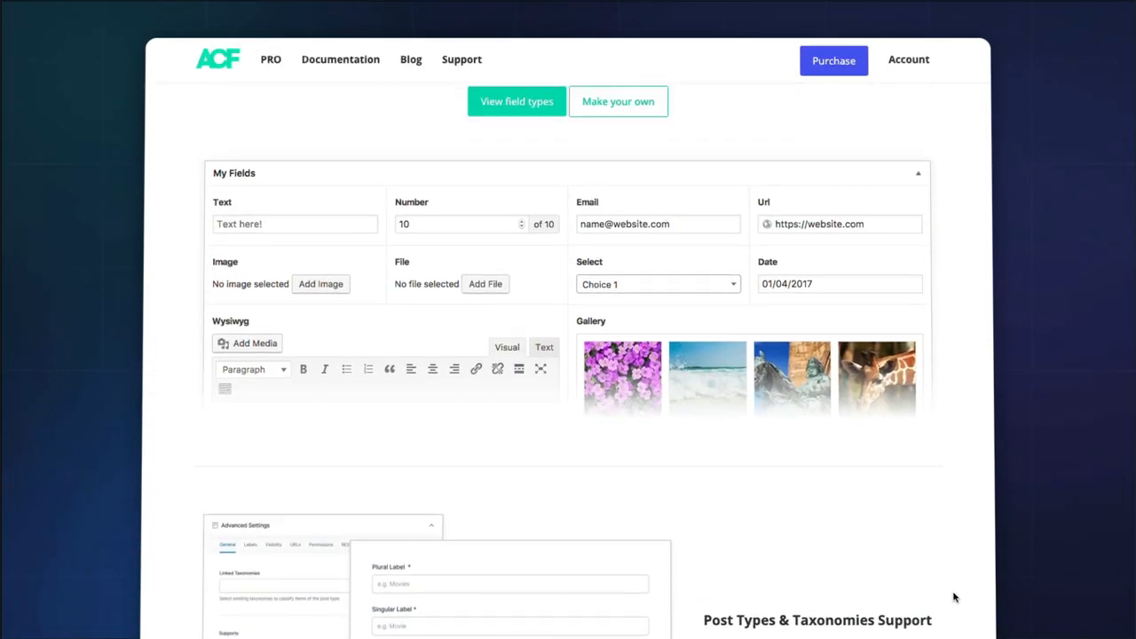